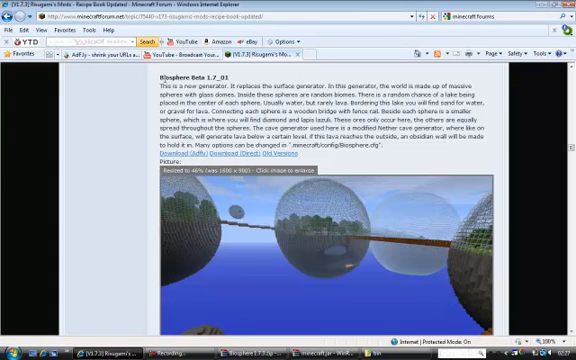
Step: Open the Biosphere zip in WinRAR and the .minecraft folder to reach minecraft.jar
{"action": "double_click", "coordinate": [213, 78]}
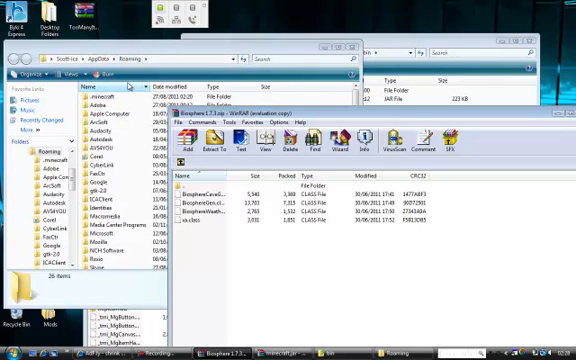
{"action": "double_click", "coordinate": [100, 88]}
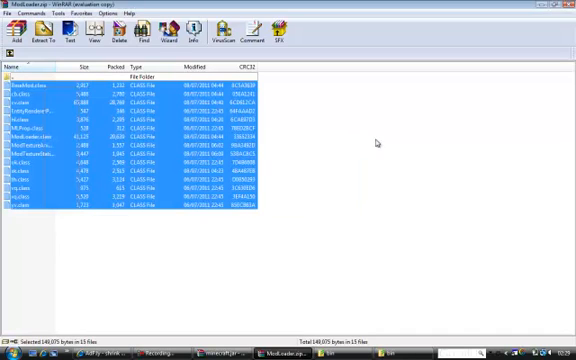
{"action": "mouse_move", "coordinate": [237, 328]}
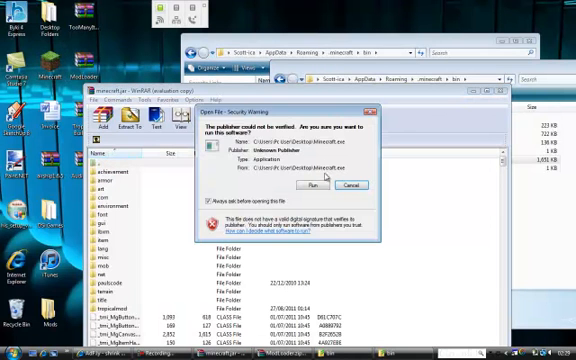
Step: Run Minecraft.exe past the Open File security warning
{"action": "left_click", "coordinate": [322, 182]}
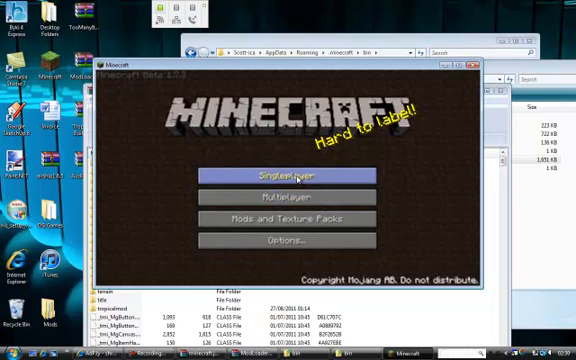
Step: Choose Singleplayer and Create New World to begin generating a level
{"action": "left_click", "coordinate": [294, 173]}
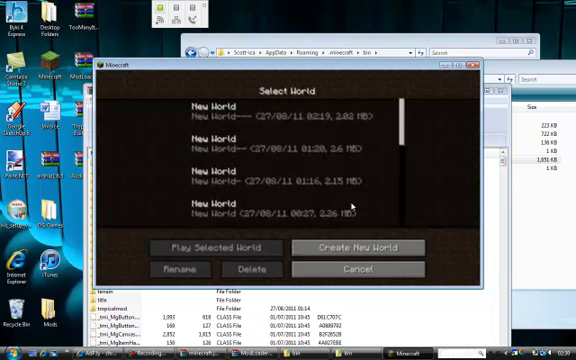
{"action": "left_click", "coordinate": [215, 247]}
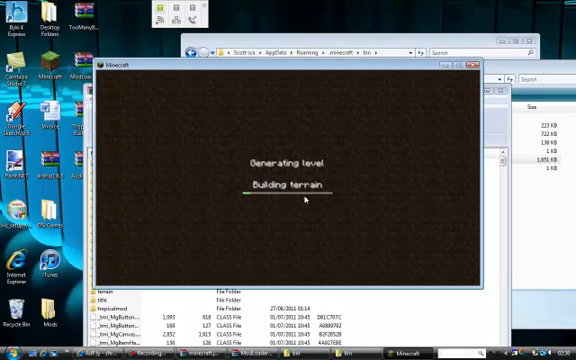
{"action": "mouse_move", "coordinate": [219, 238]}
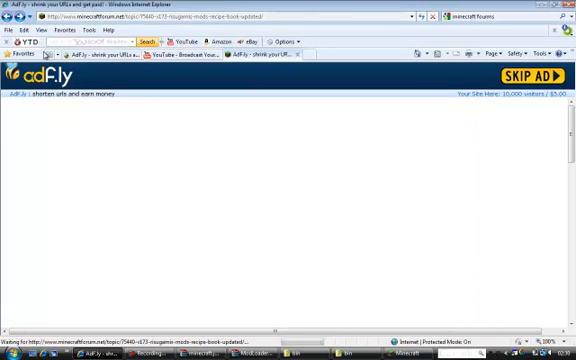
Step: Skip the adf.ly ad and scroll Risugami's forum post to the Biosphere domes picture
{"action": "left_click", "coordinate": [545, 78]}
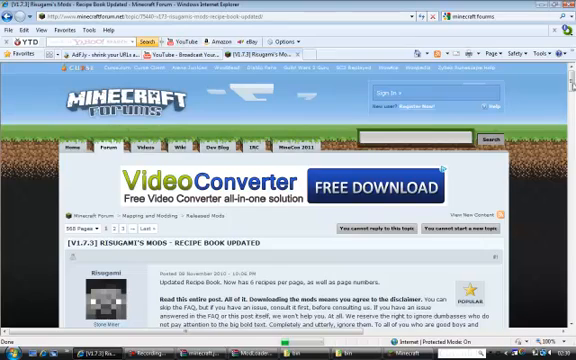
{"action": "scroll", "scroll_direction": "down", "scroll_amount": 3}
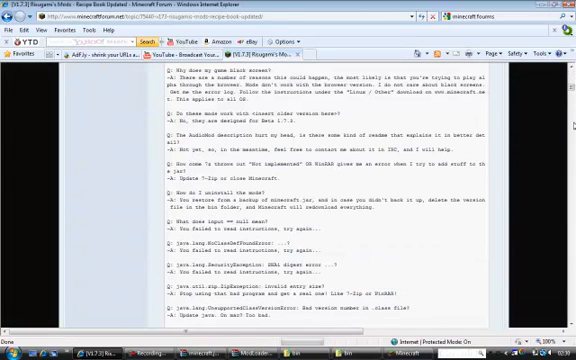
{"action": "scroll", "scroll_direction": "up", "scroll_amount": 3}
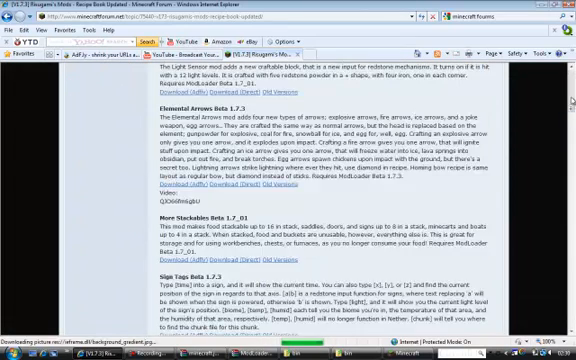
{"action": "scroll", "scroll_direction": "down", "scroll_amount": 3}
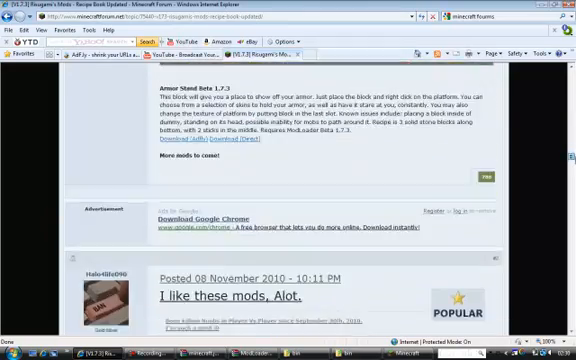
{"action": "scroll", "scroll_direction": "up", "scroll_amount": 3}
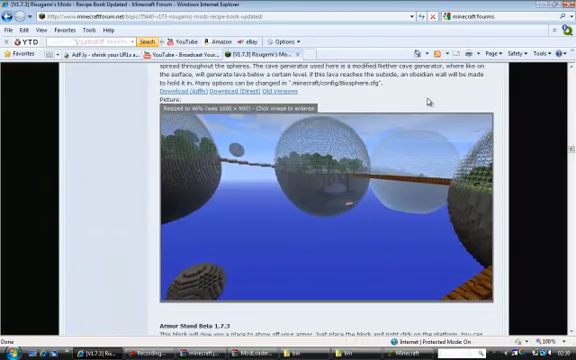
{"action": "mouse_move", "coordinate": [256, 165]}
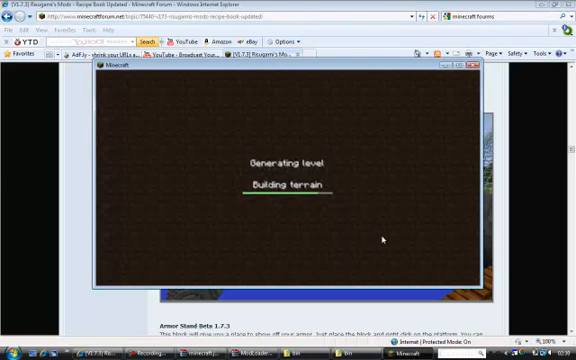
{"action": "mouse_move", "coordinate": [372, 91]}
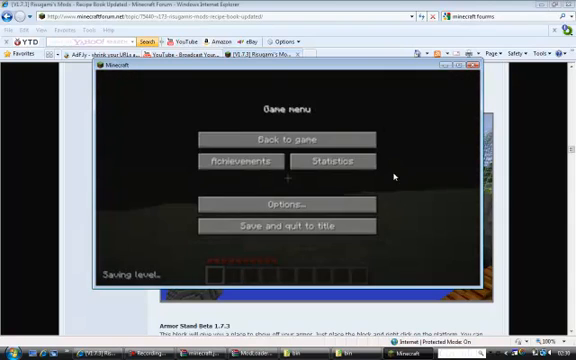
Step: Choose Back to game to play in the newly generated glass-dome world
{"action": "left_click", "coordinate": [285, 139]}
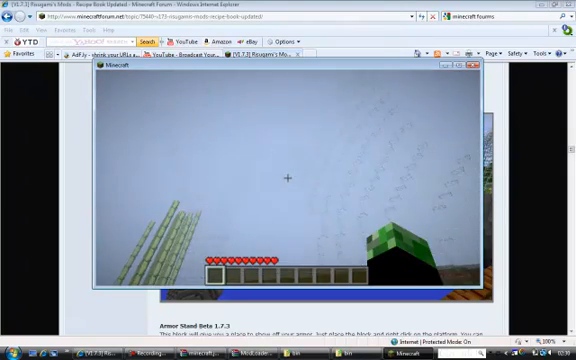
{"action": "mouse_move", "coordinate": [288, 180]}
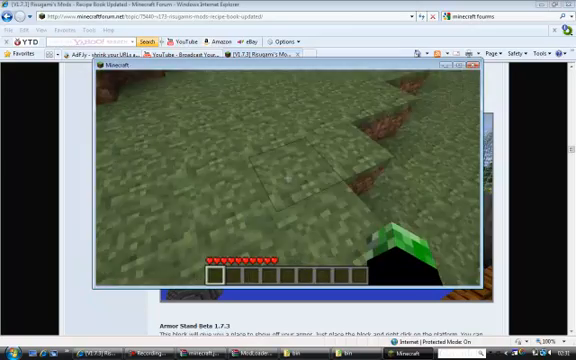
{"action": "mouse_move", "coordinate": [288, 180]}
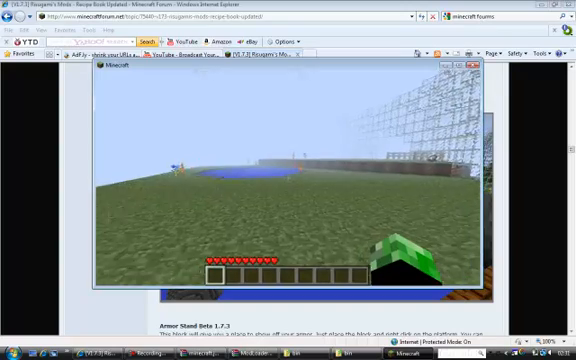
{"action": "mouse_move", "coordinate": [288, 180]}
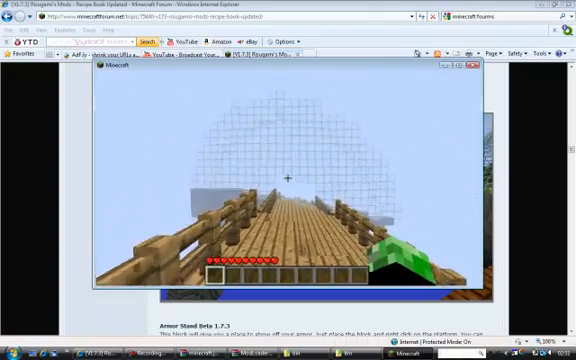
{"action": "mouse_move", "coordinate": [287, 178]}
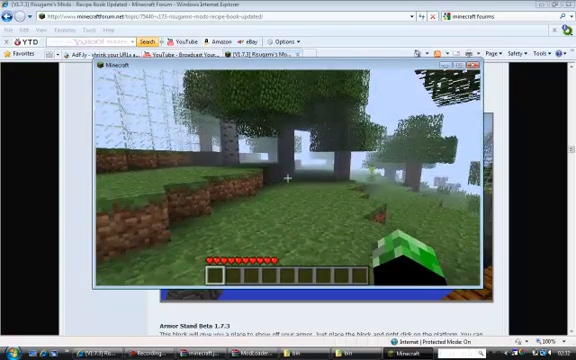
{"action": "mouse_move", "coordinate": [288, 180]}
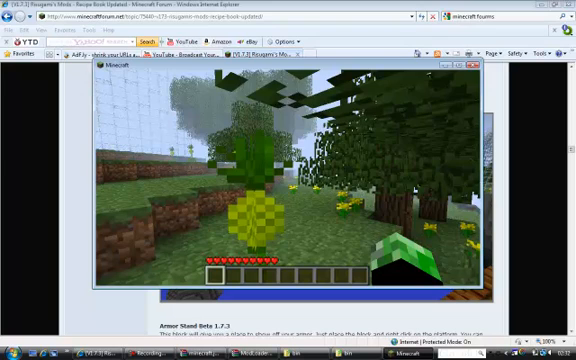
{"action": "mouse_move", "coordinate": [288, 180]}
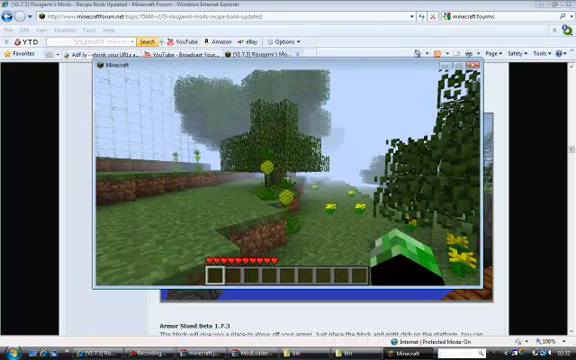